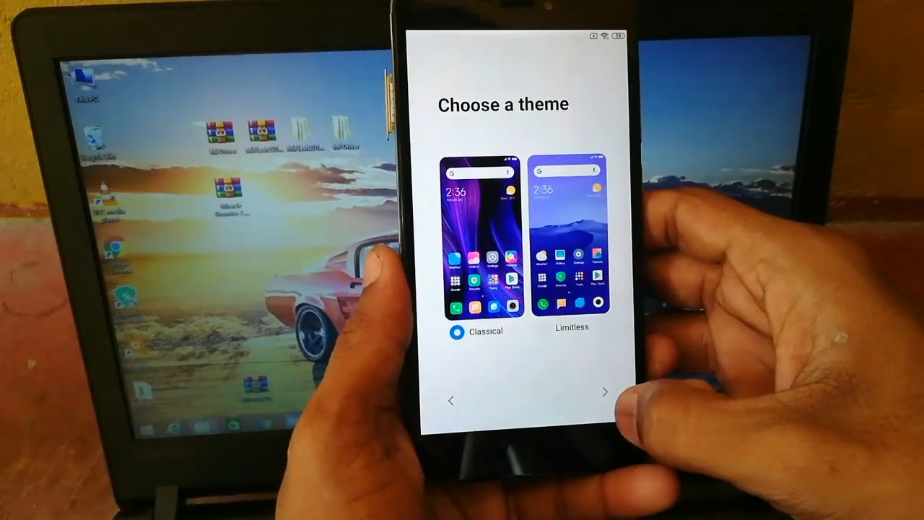
Step: Confirm the Classical theme and advance to the GetApps app-suggestion screen
{"action": "left_click", "coordinate": [605, 391]}
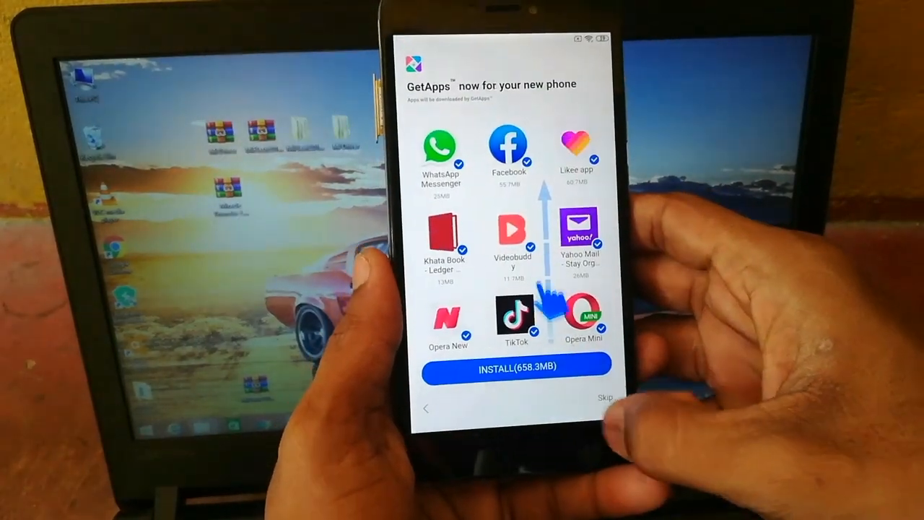